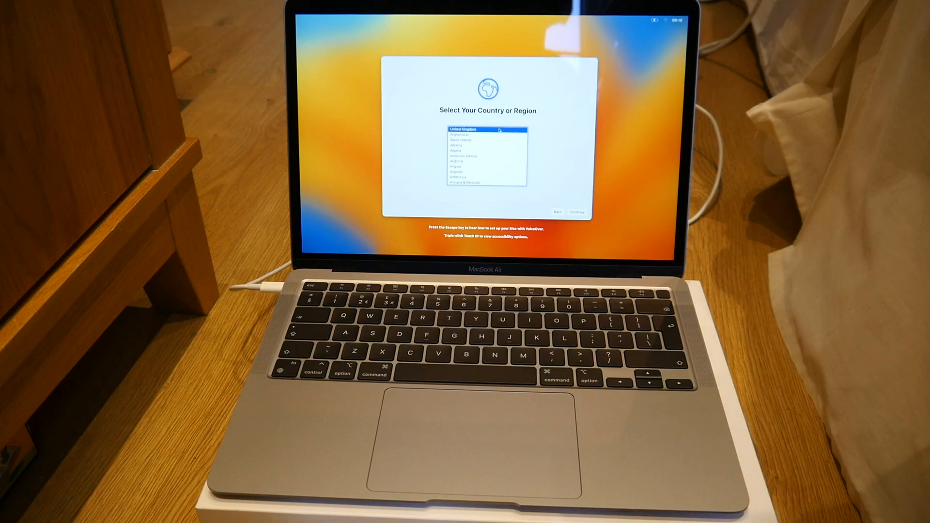
Step: Confirm United Kingdom as the country and proceed toward Migration Assistant
{"action": "left_click", "coordinate": [575, 212]}
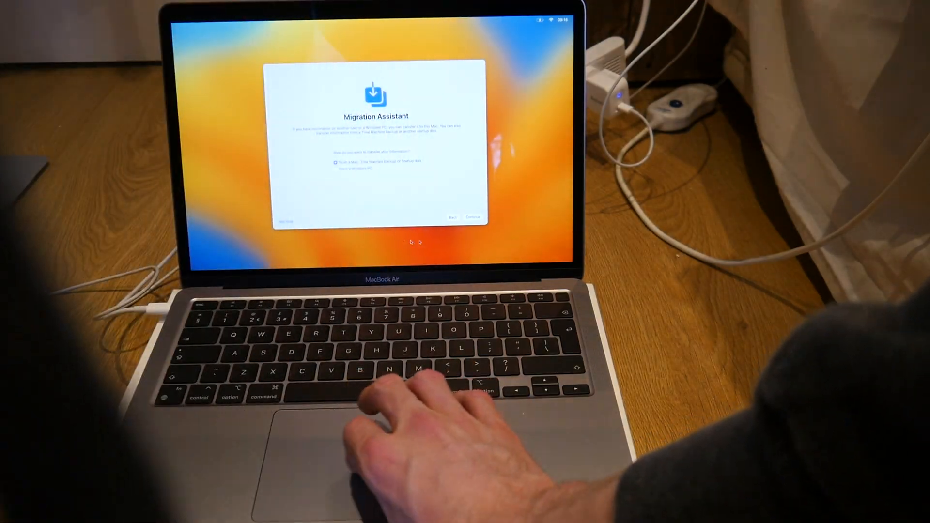
Step: Choose transfer From a Mac and dismiss the system update alert so the pairing code appears
{"action": "left_click", "coordinate": [473, 218]}
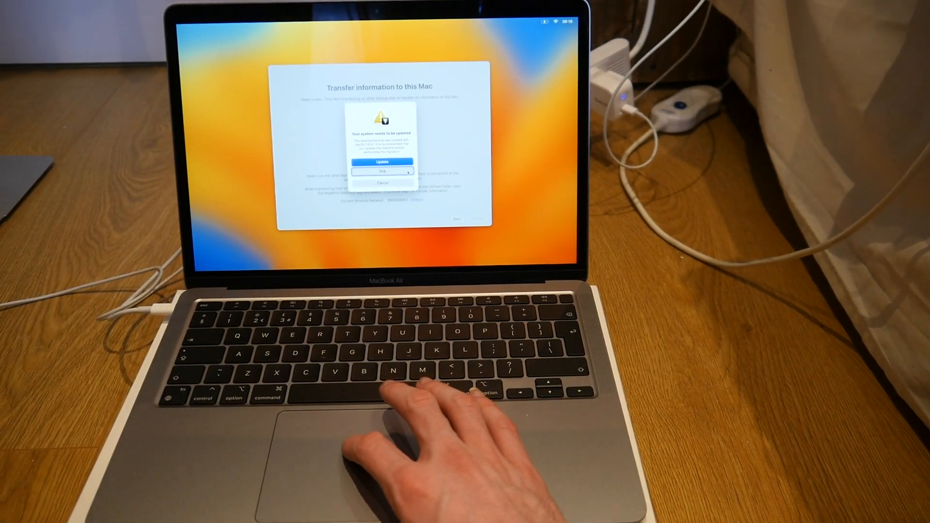
{"action": "left_click", "coordinate": [383, 172]}
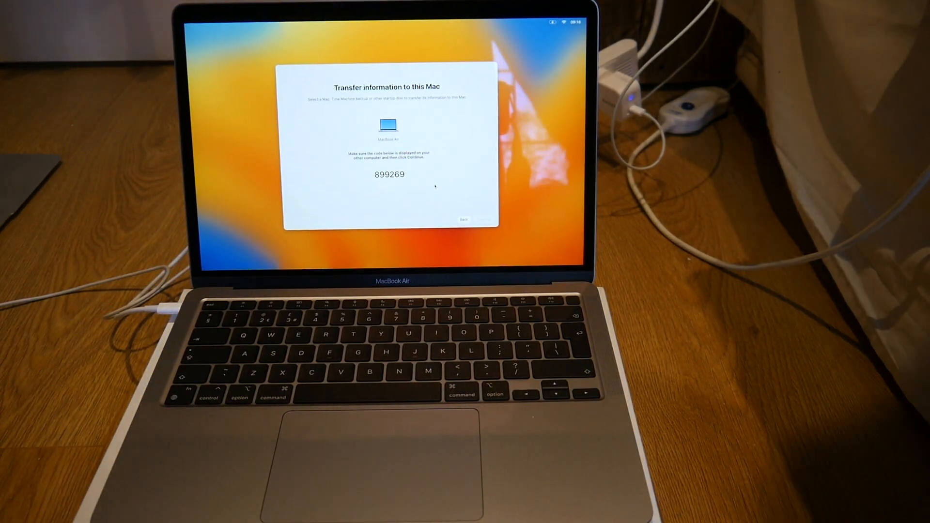
Step: Continue past the code screen, keep FileVault on, and finish Touch ID enrollment
{"action": "left_click", "coordinate": [480, 220]}
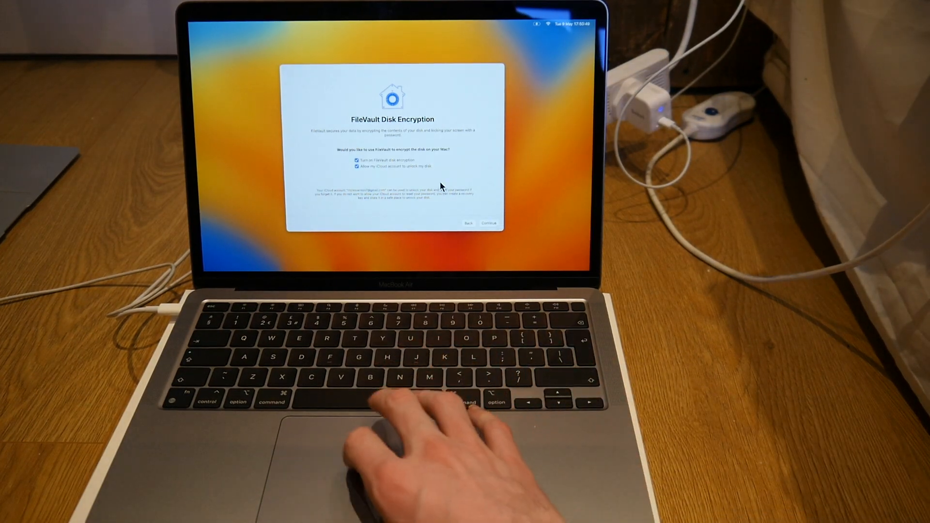
{"action": "left_click", "coordinate": [488, 224]}
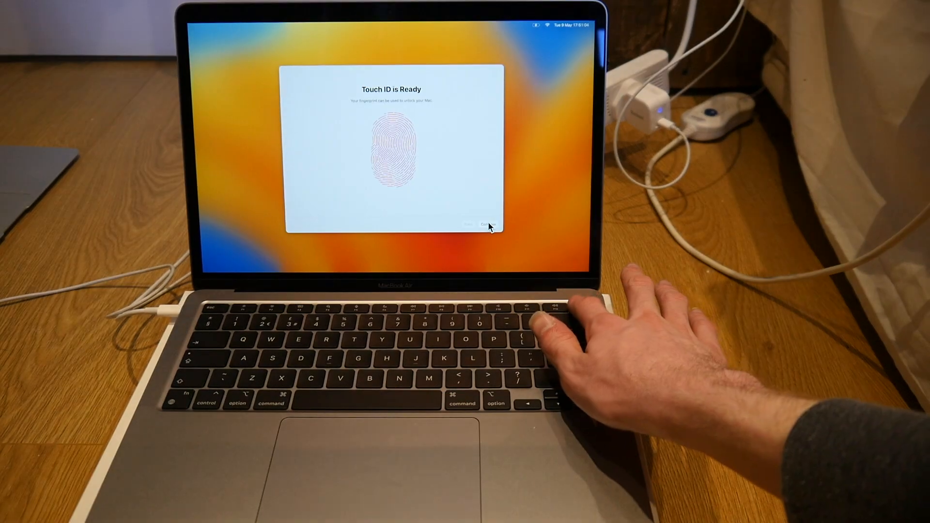
{"action": "left_click", "coordinate": [487, 225]}
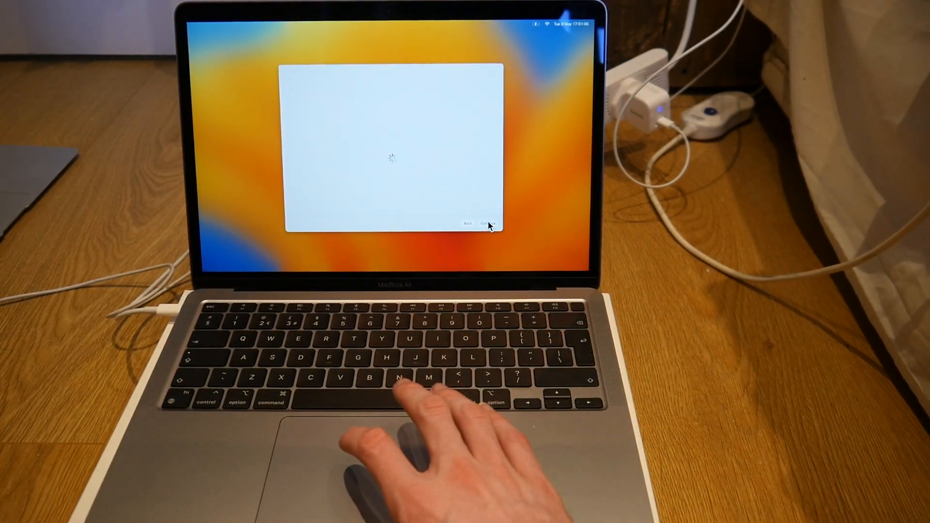